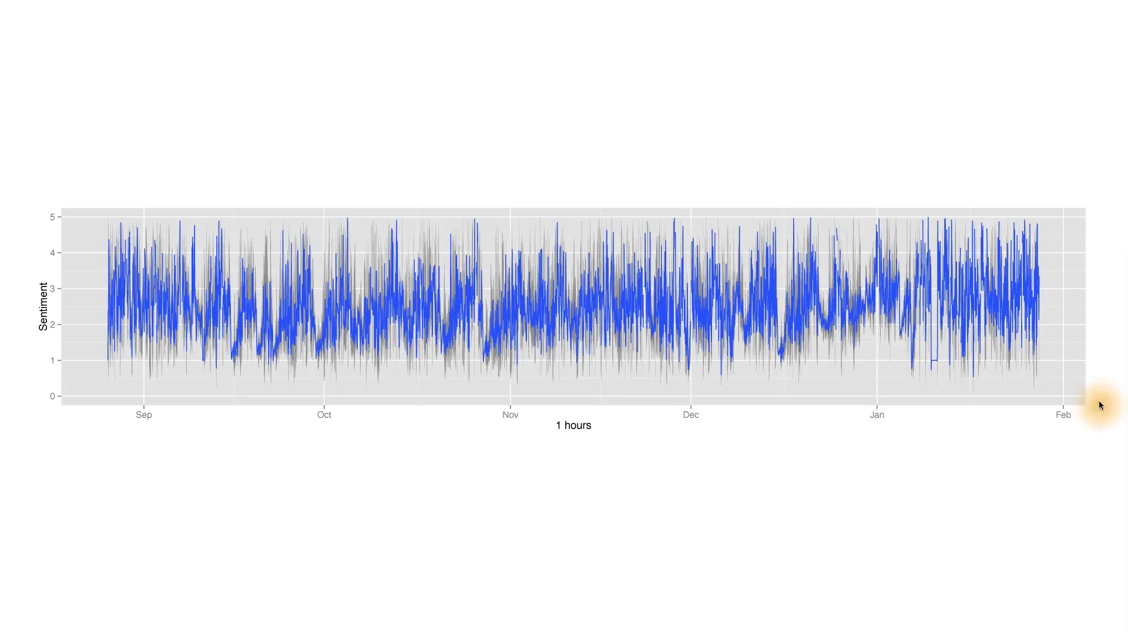
{"action": "mouse_move", "coordinate": [70, 436]}
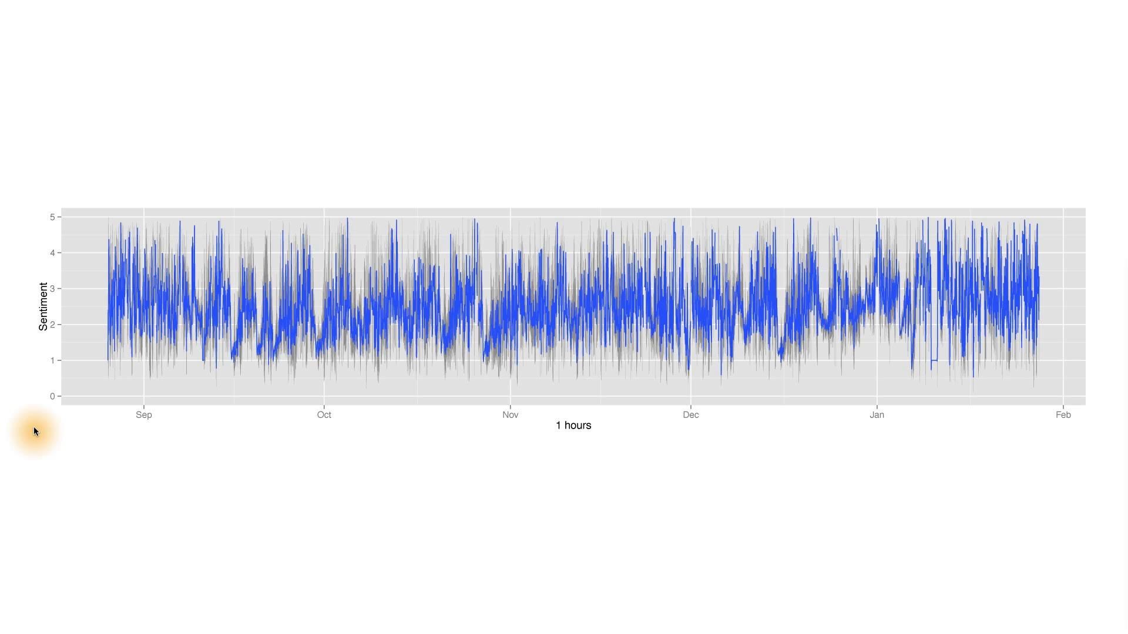
{"action": "mouse_move", "coordinate": [734, 309]}
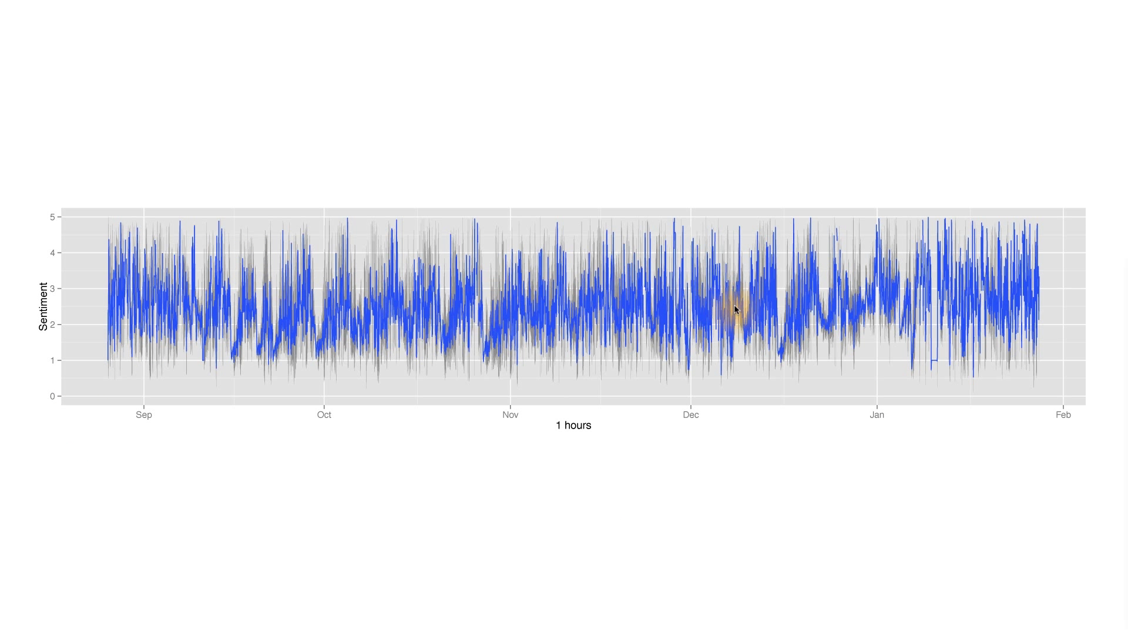
{"action": "mouse_move", "coordinate": [35, 430]}
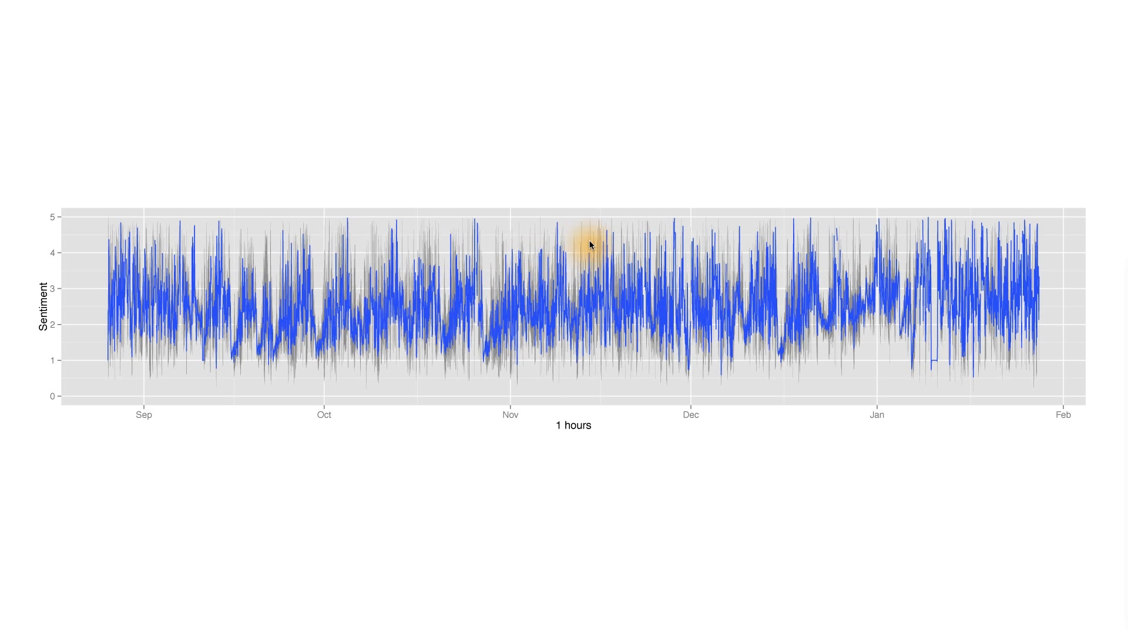
{"action": "mouse_move", "coordinate": [831, 244]}
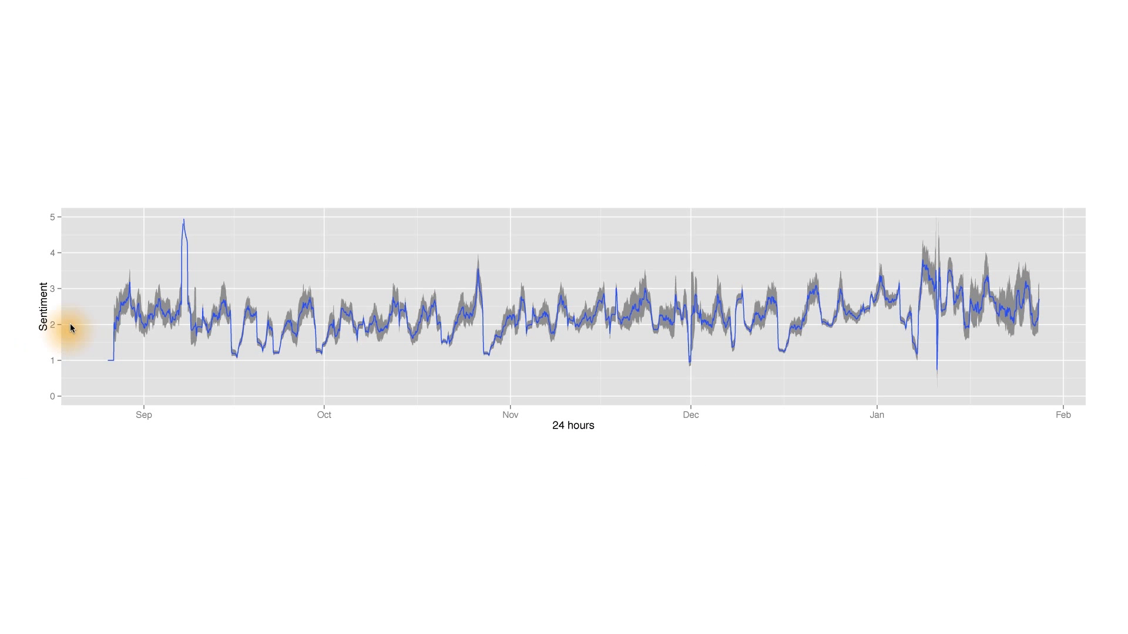
{"action": "mouse_move", "coordinate": [189, 261]}
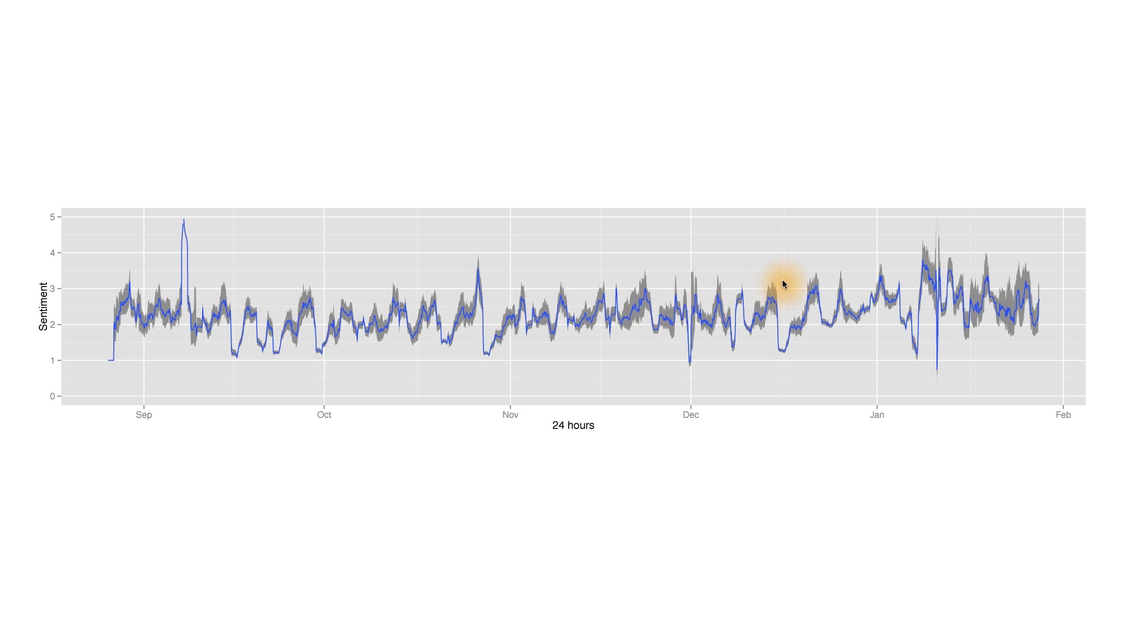
{"action": "mouse_move", "coordinate": [57, 377]}
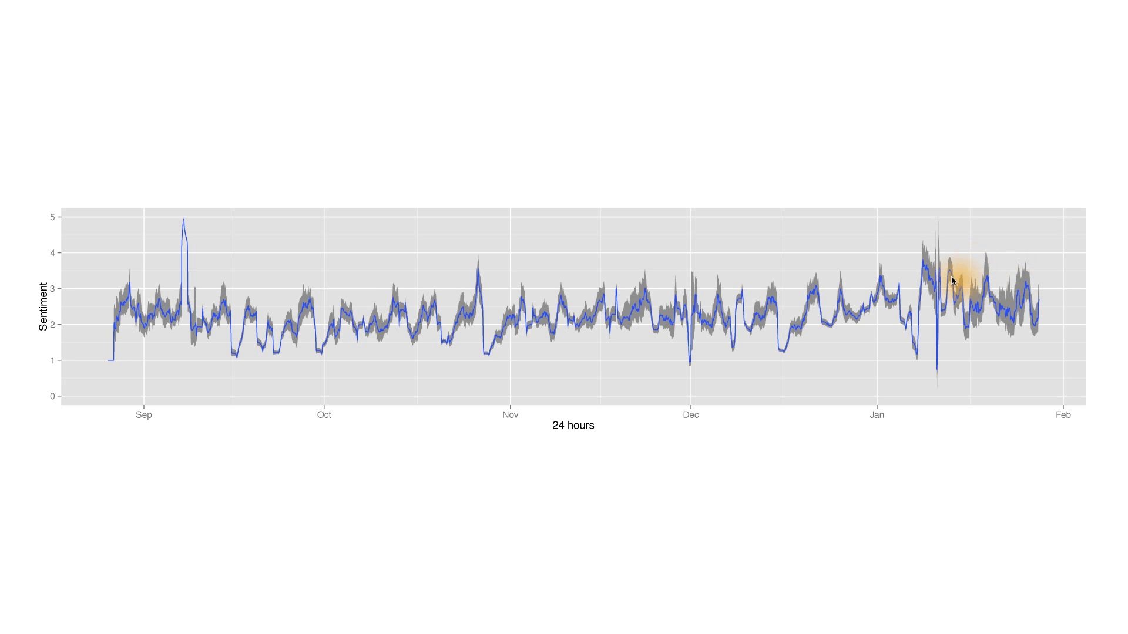
{"action": "mouse_move", "coordinate": [530, 362]}
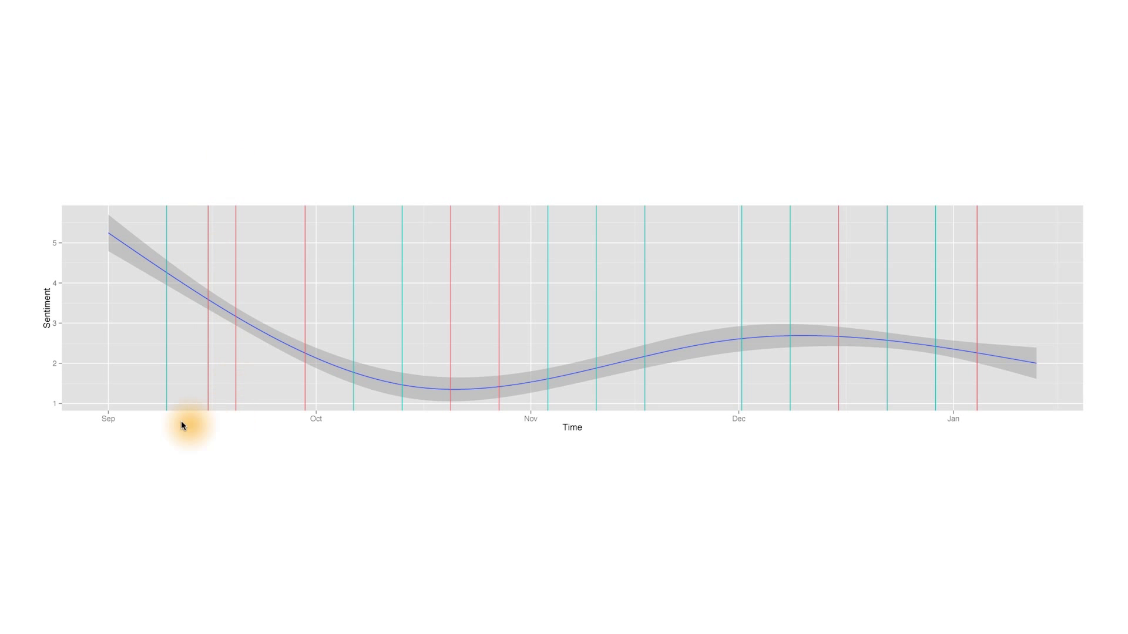
{"action": "mouse_move", "coordinate": [294, 455]}
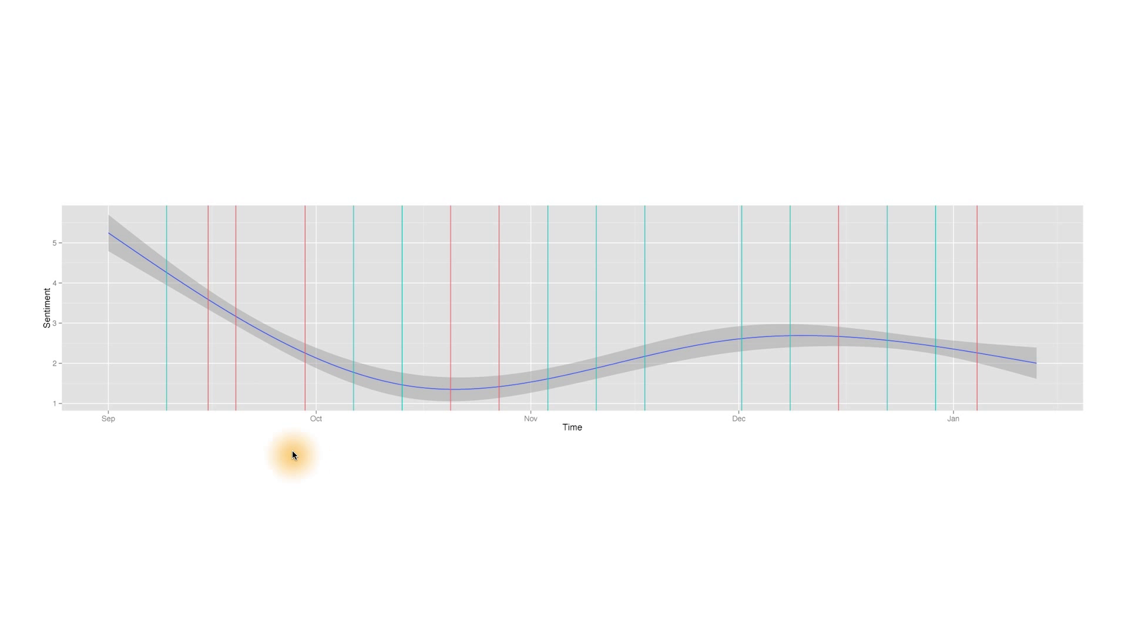
{"action": "mouse_move", "coordinate": [126, 241]}
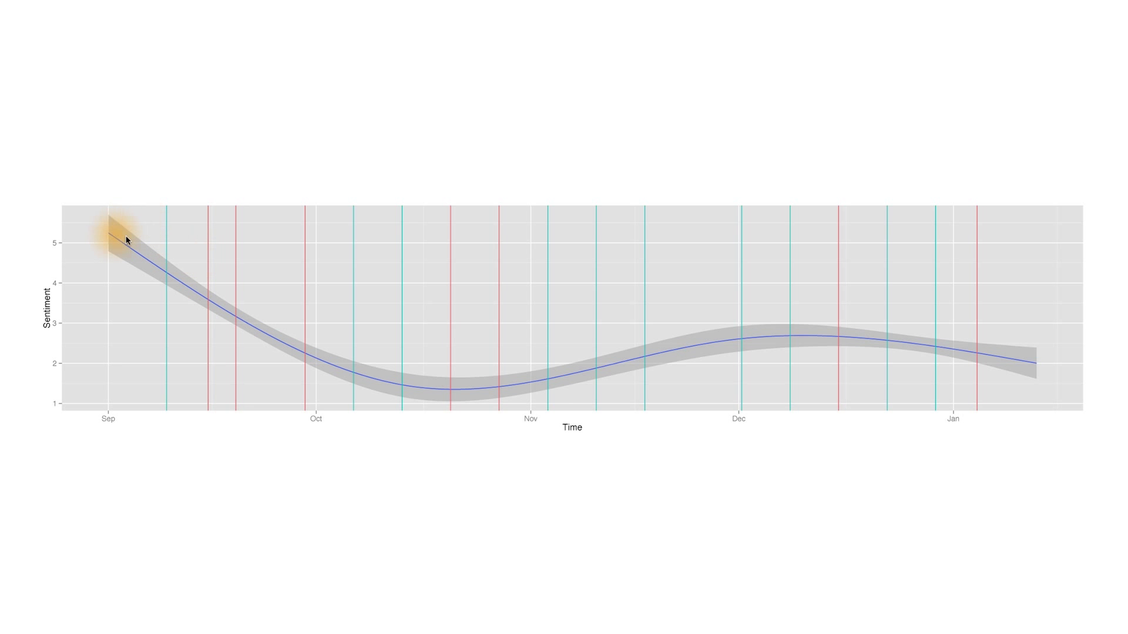
{"action": "mouse_move", "coordinate": [494, 405]}
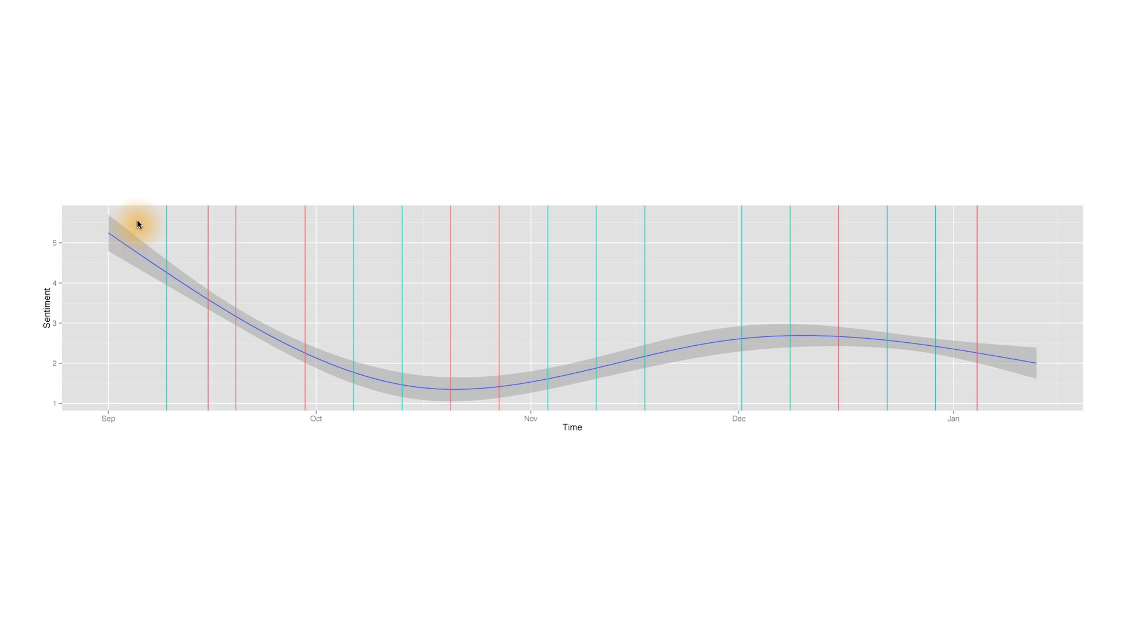
{"action": "mouse_move", "coordinate": [138, 239]}
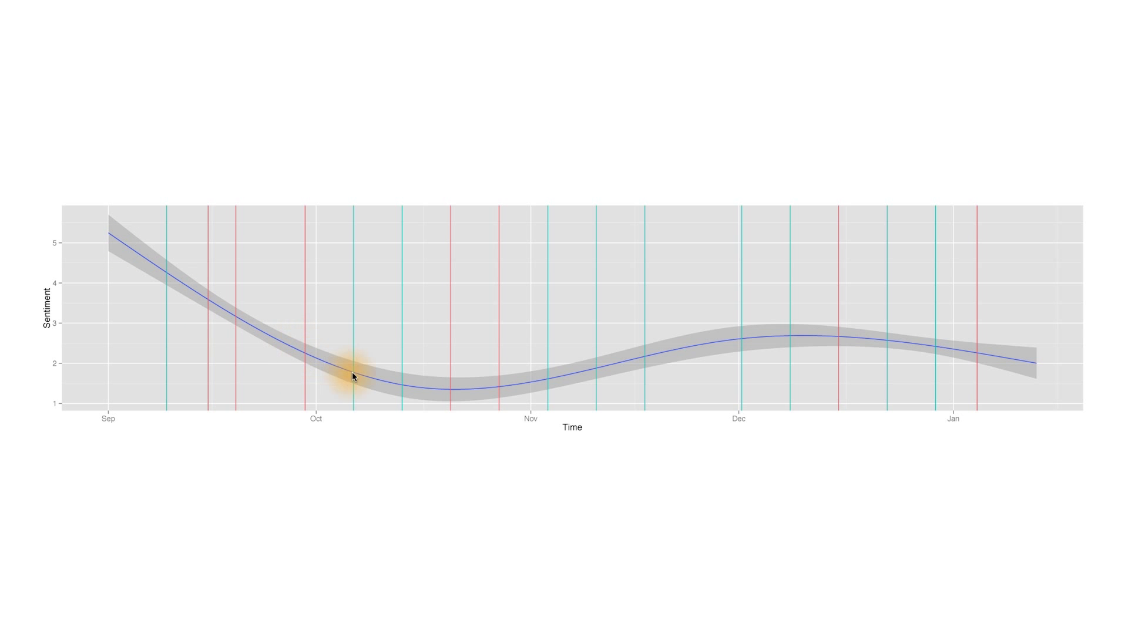
{"action": "mouse_move", "coordinate": [355, 381]}
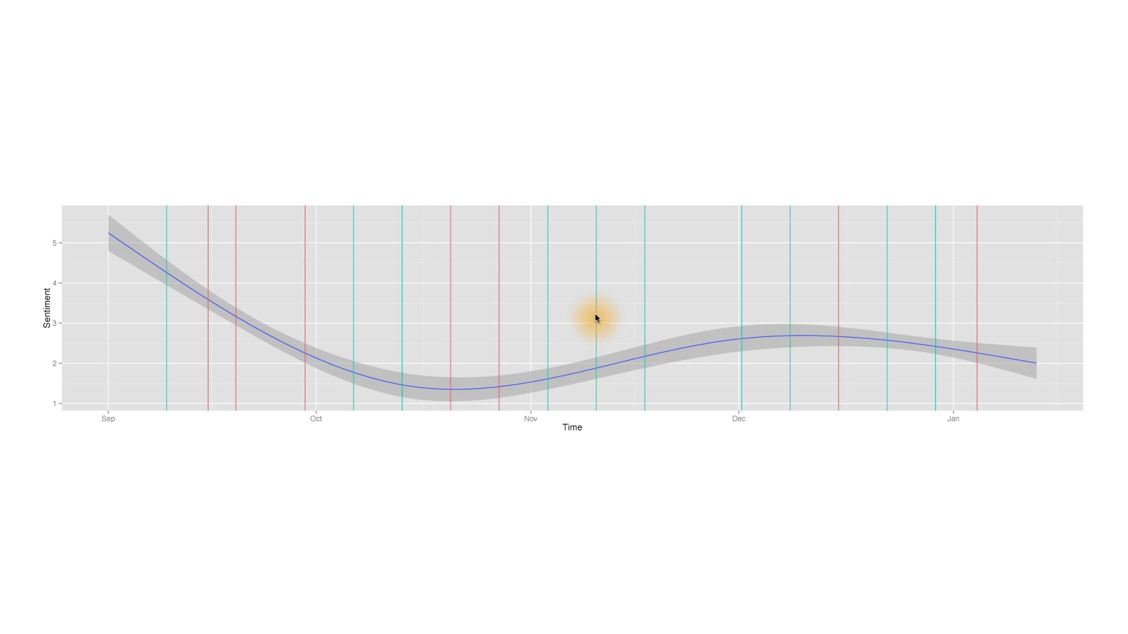
{"action": "mouse_move", "coordinate": [901, 466]}
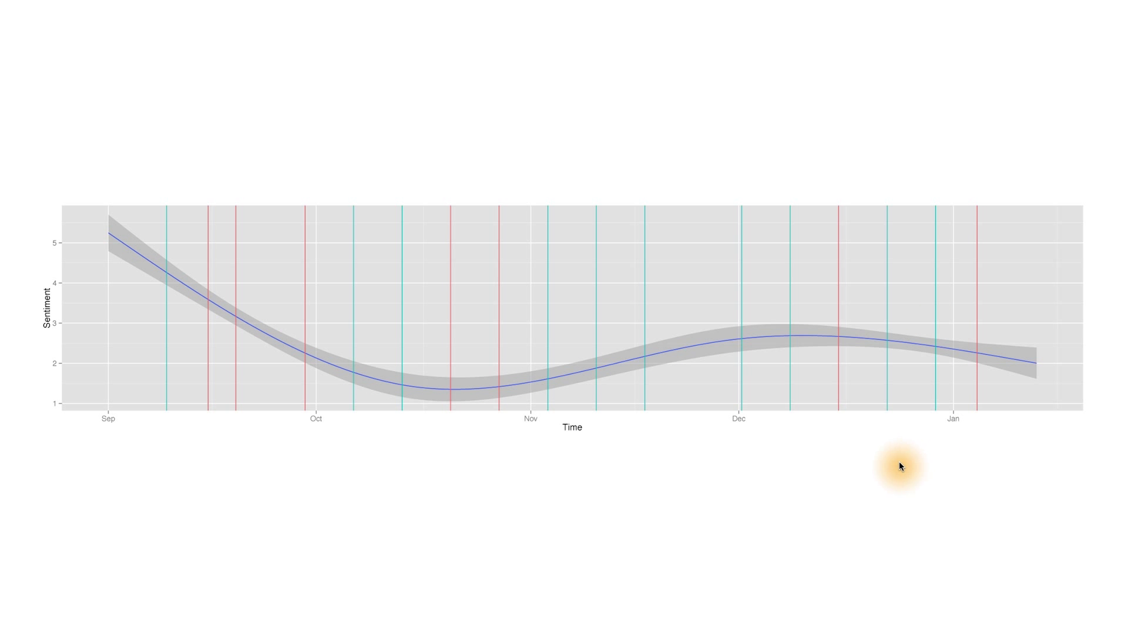
{"action": "mouse_move", "coordinate": [662, 365]}
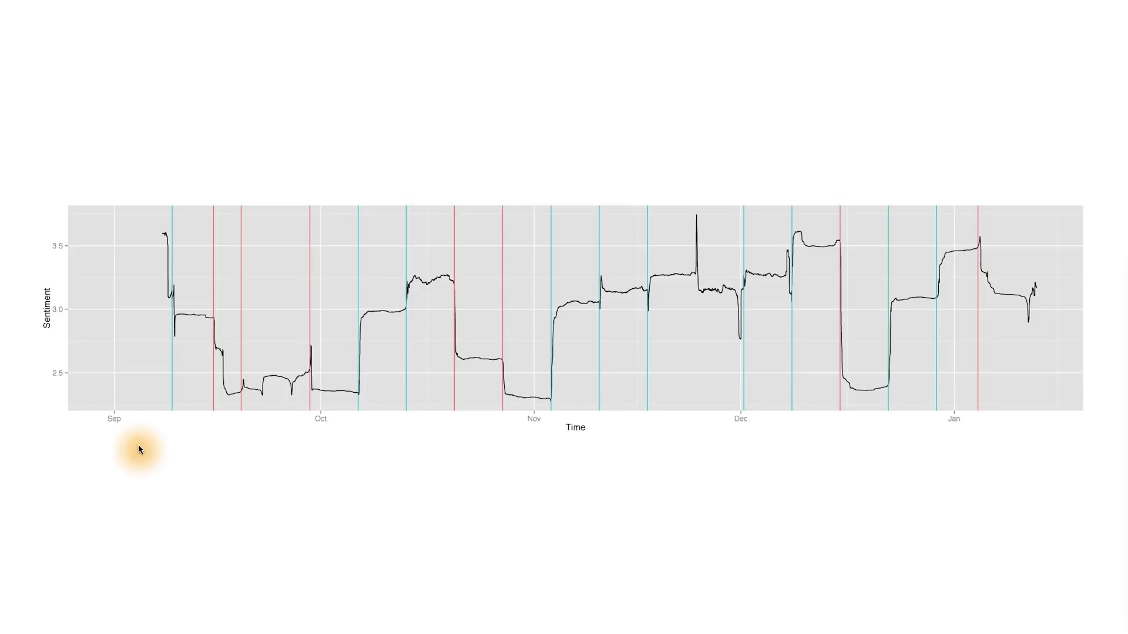
{"action": "mouse_move", "coordinate": [150, 232]}
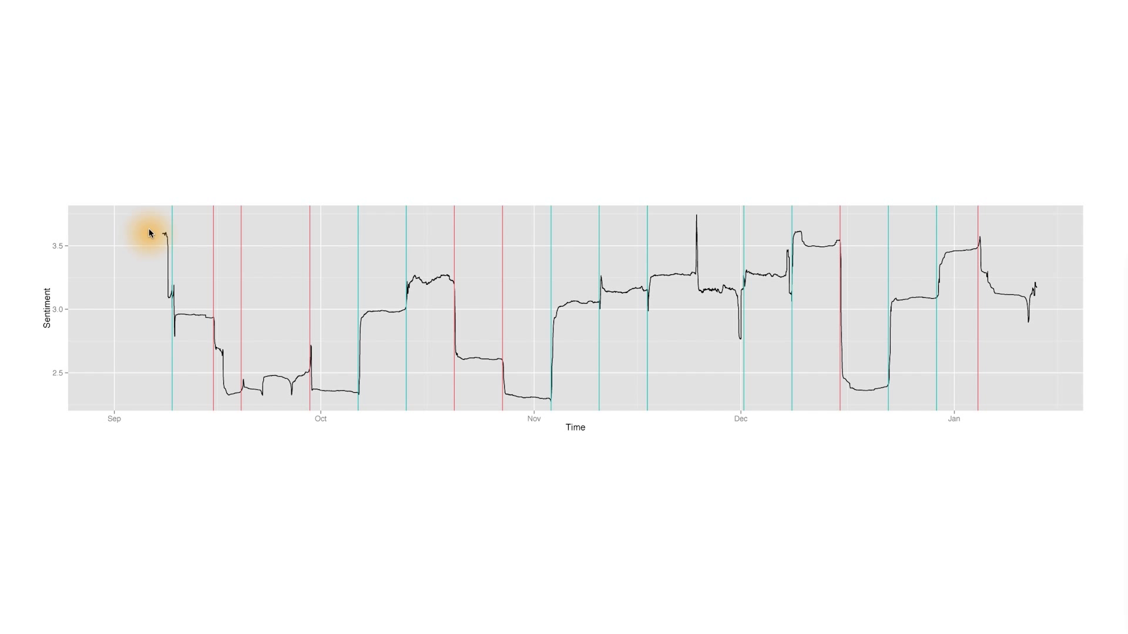
{"action": "mouse_move", "coordinate": [417, 262]}
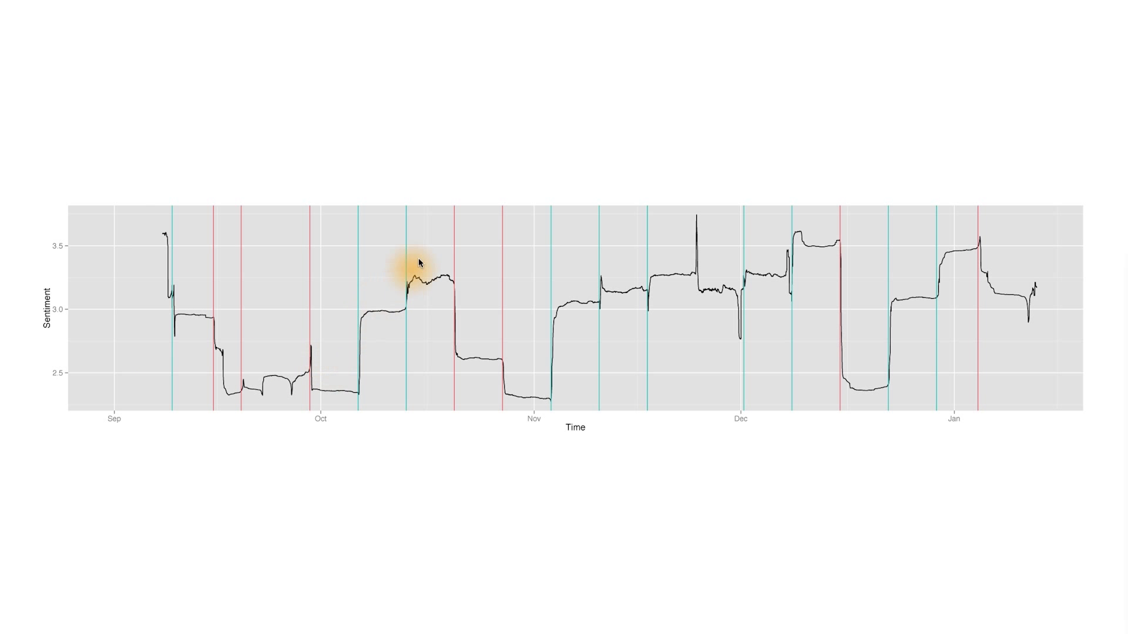
{"action": "mouse_move", "coordinate": [1021, 276]}
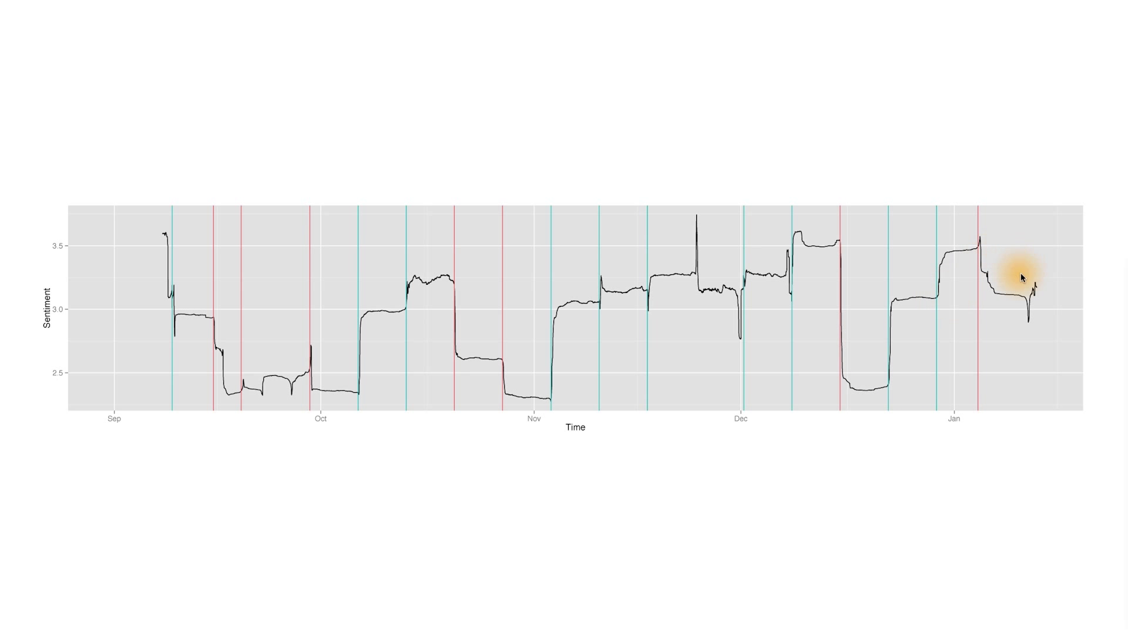
{"action": "mouse_move", "coordinate": [653, 259]}
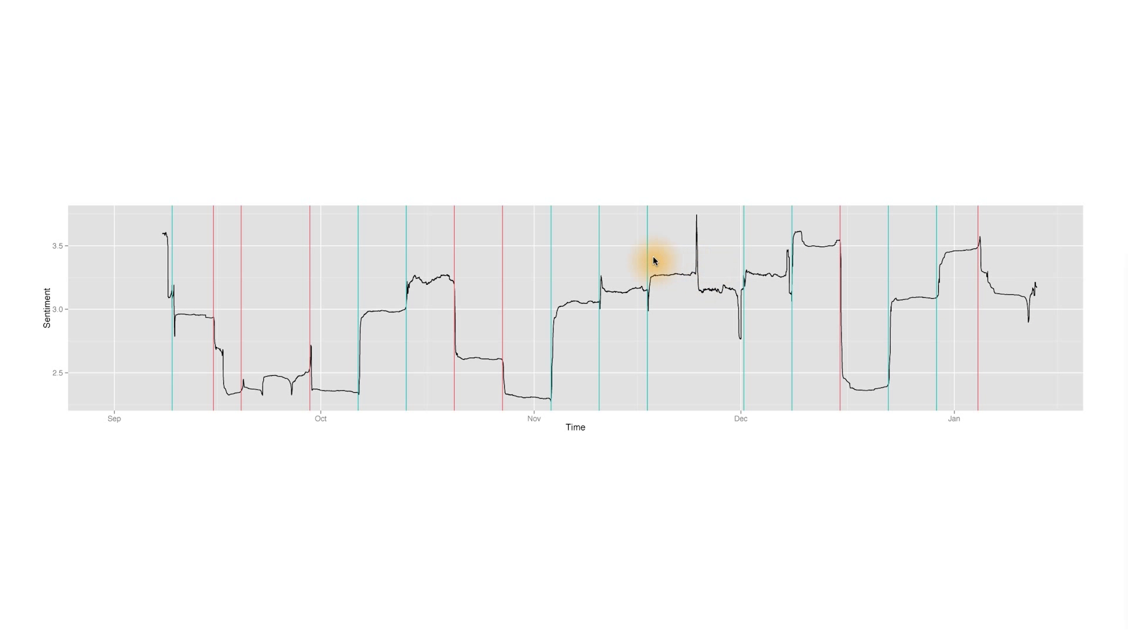
{"action": "mouse_move", "coordinate": [382, 364]}
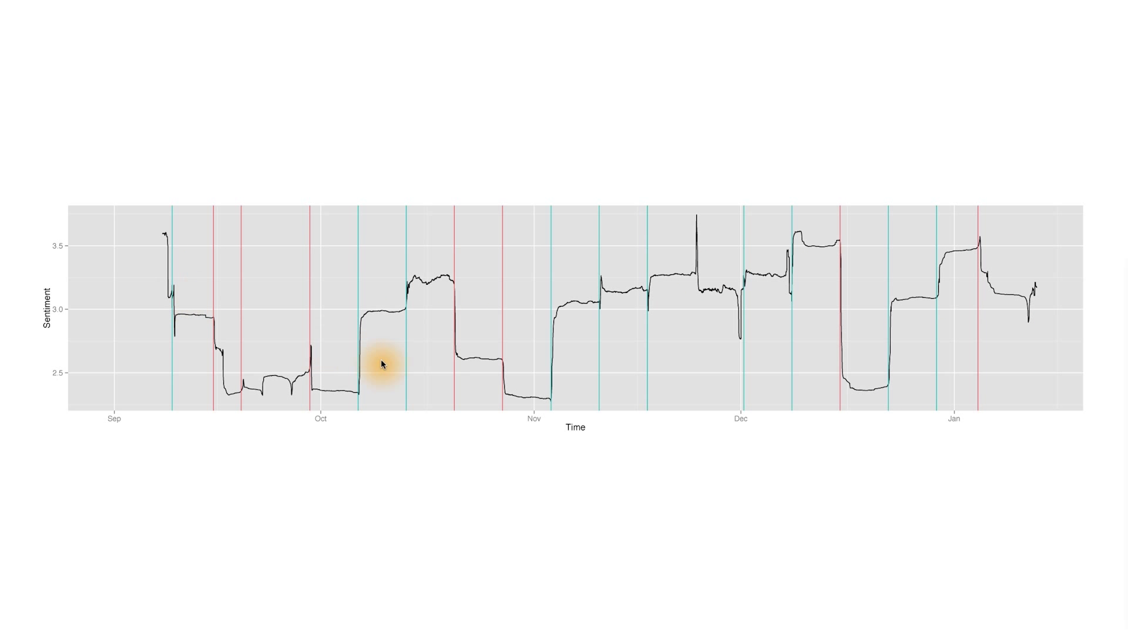
{"action": "mouse_move", "coordinate": [429, 360]}
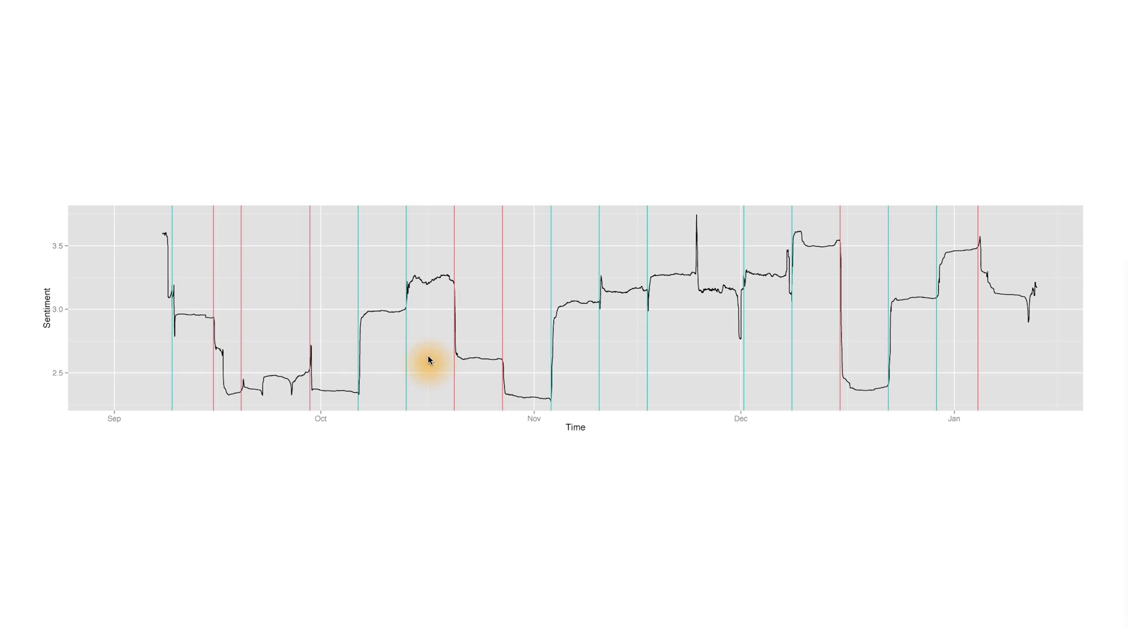
{"action": "mouse_move", "coordinate": [524, 310]}
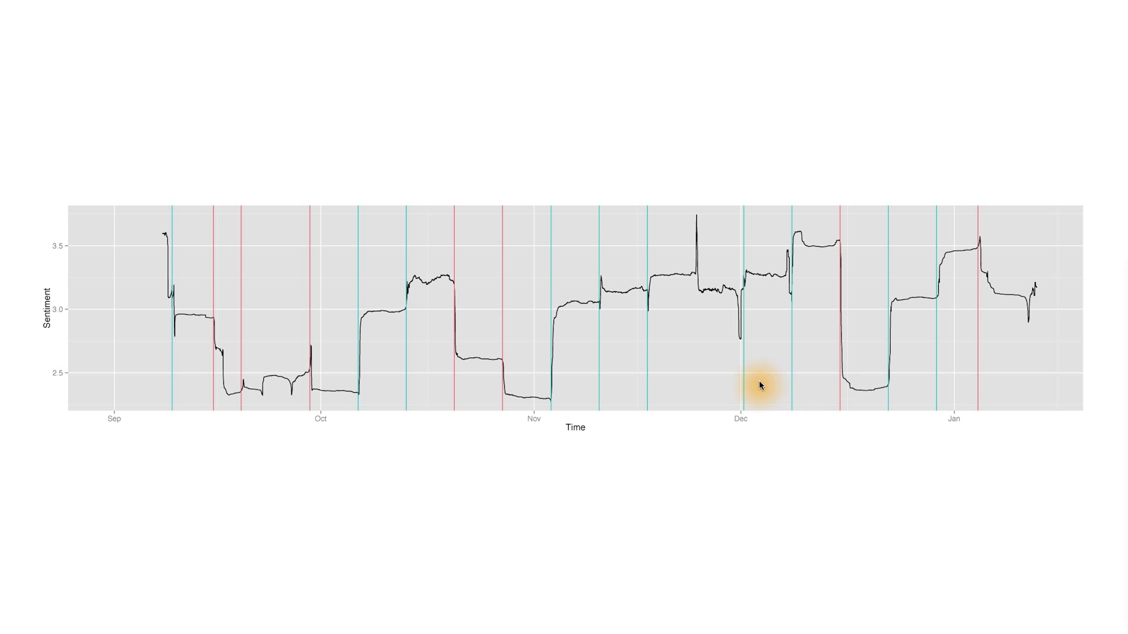
{"action": "mouse_move", "coordinate": [519, 413]}
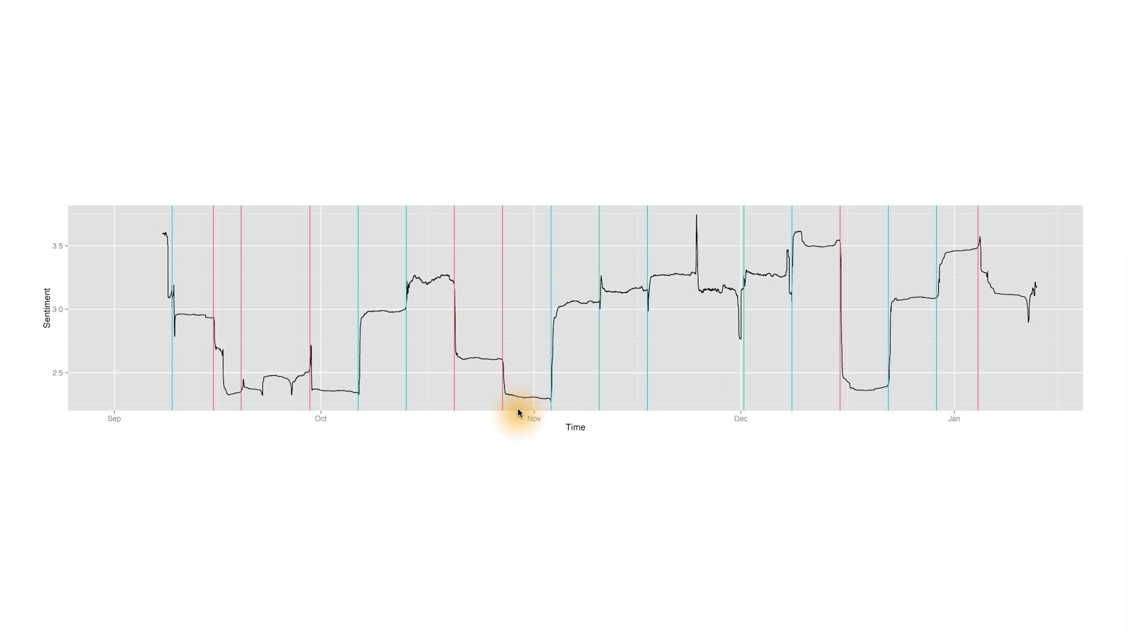
{"action": "mouse_move", "coordinate": [464, 373]}
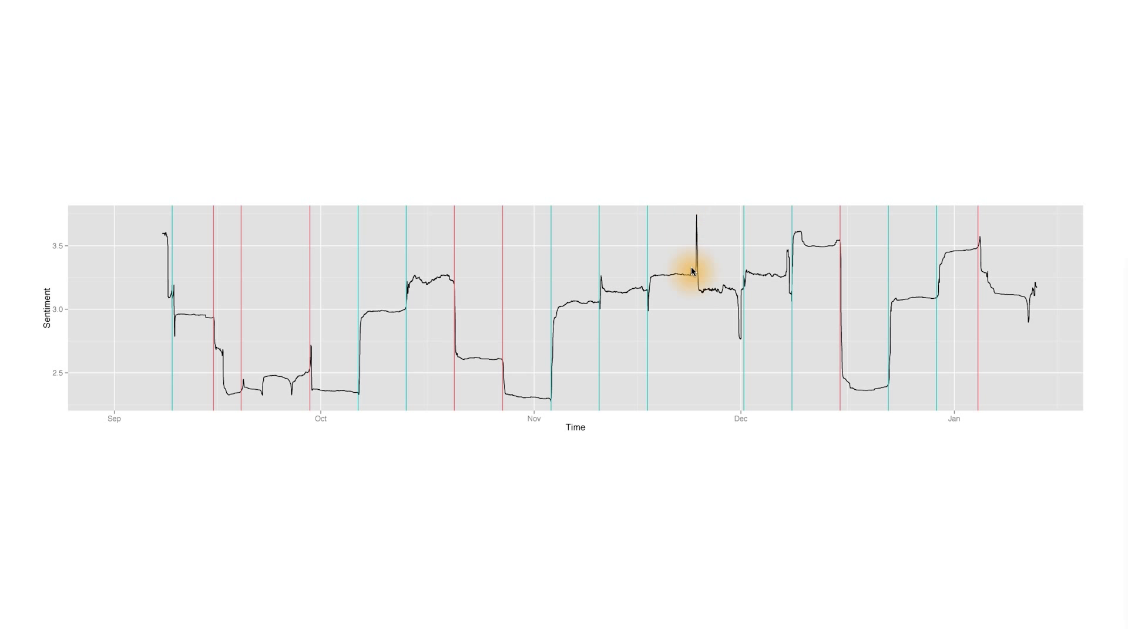
{"action": "mouse_move", "coordinate": [701, 241]}
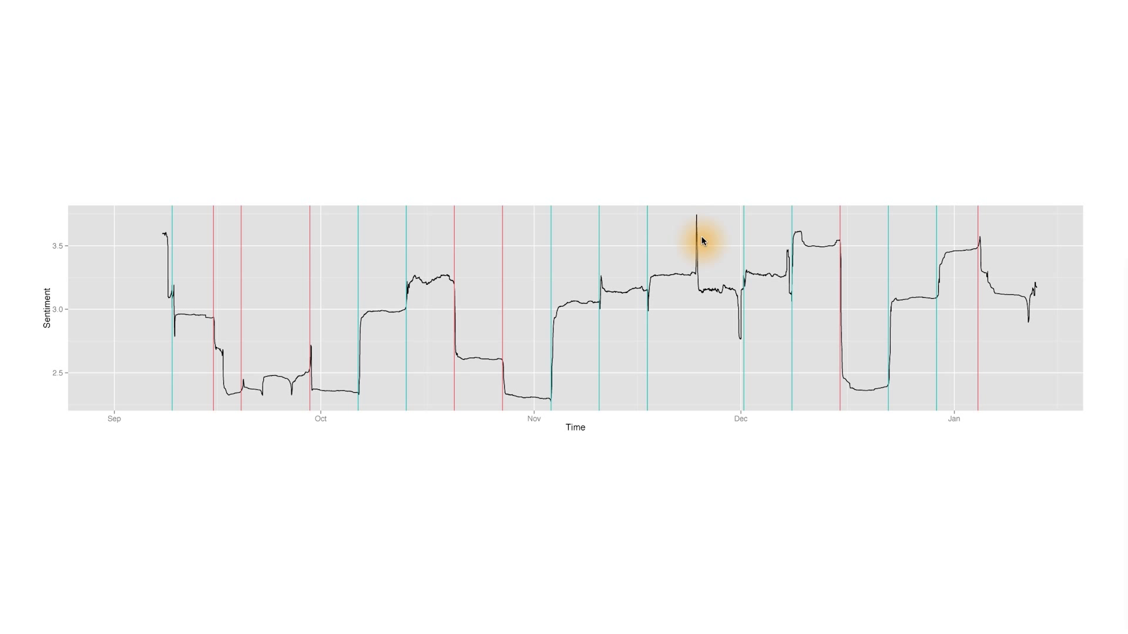
{"action": "mouse_move", "coordinate": [826, 360]}
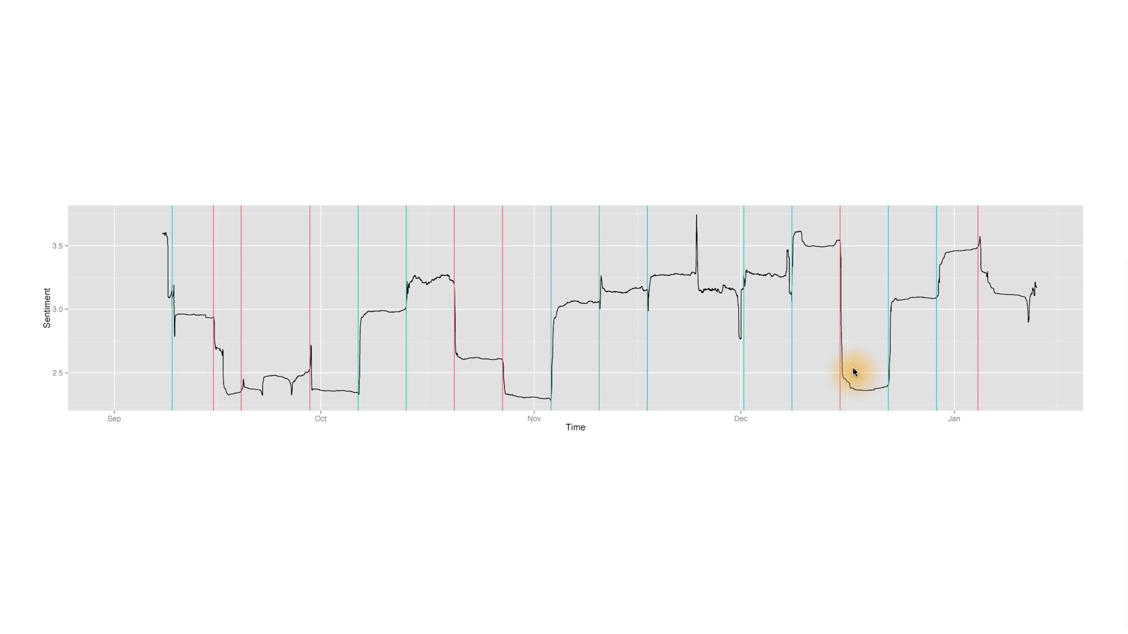
{"action": "mouse_move", "coordinate": [981, 241]}
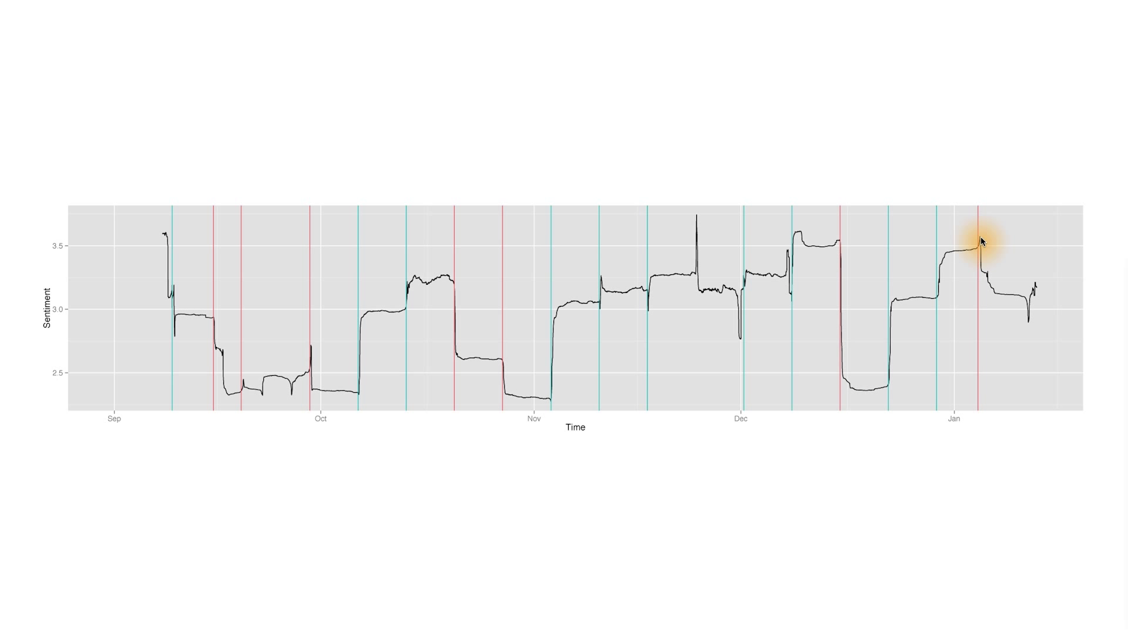
{"action": "mouse_move", "coordinate": [1030, 318]}
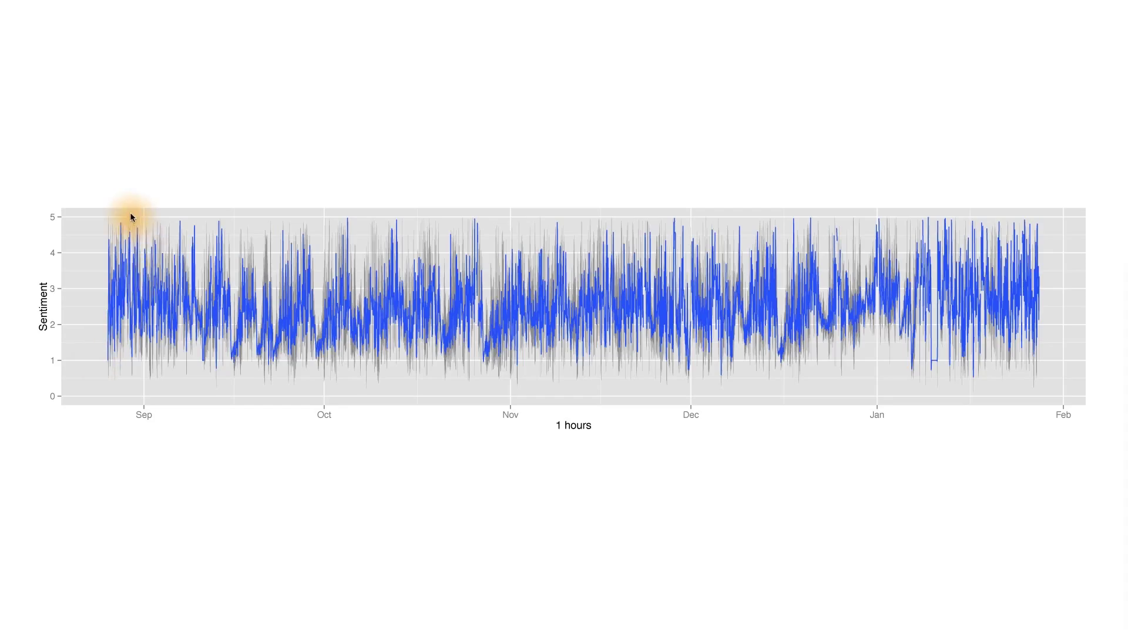
{"action": "mouse_move", "coordinate": [576, 259]}
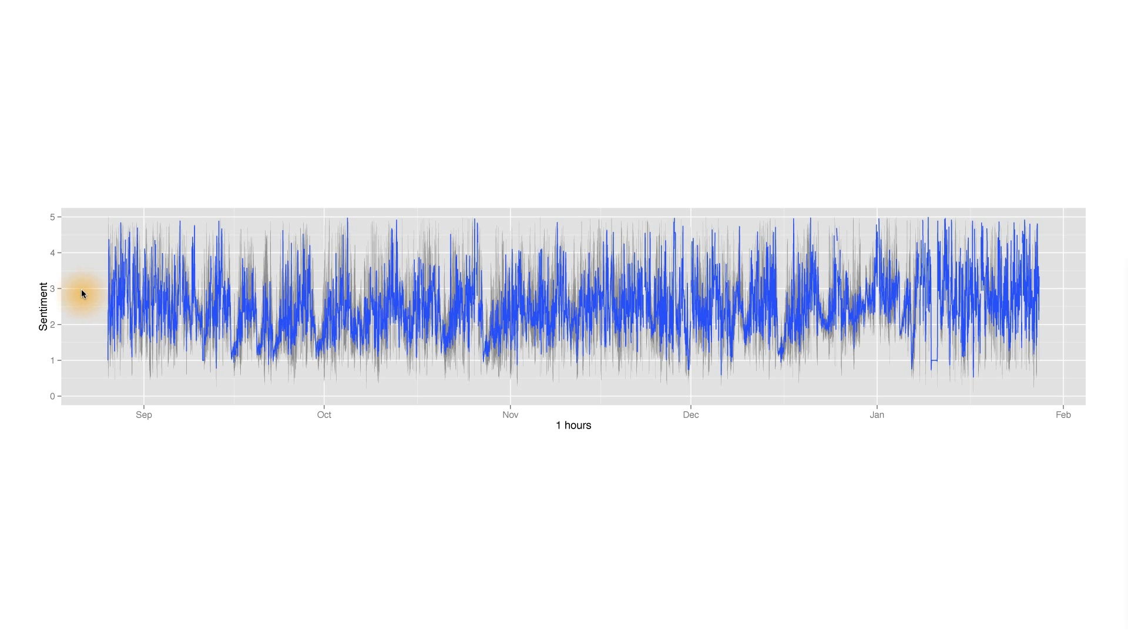
{"action": "mouse_move", "coordinate": [612, 305]}
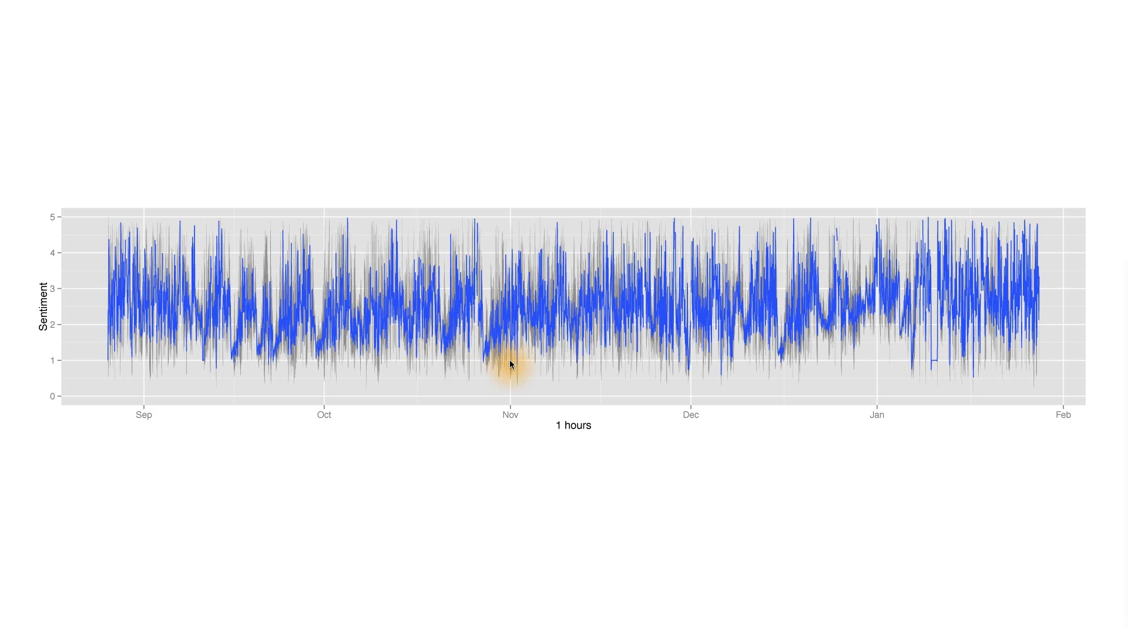
{"action": "mouse_move", "coordinate": [493, 280]}
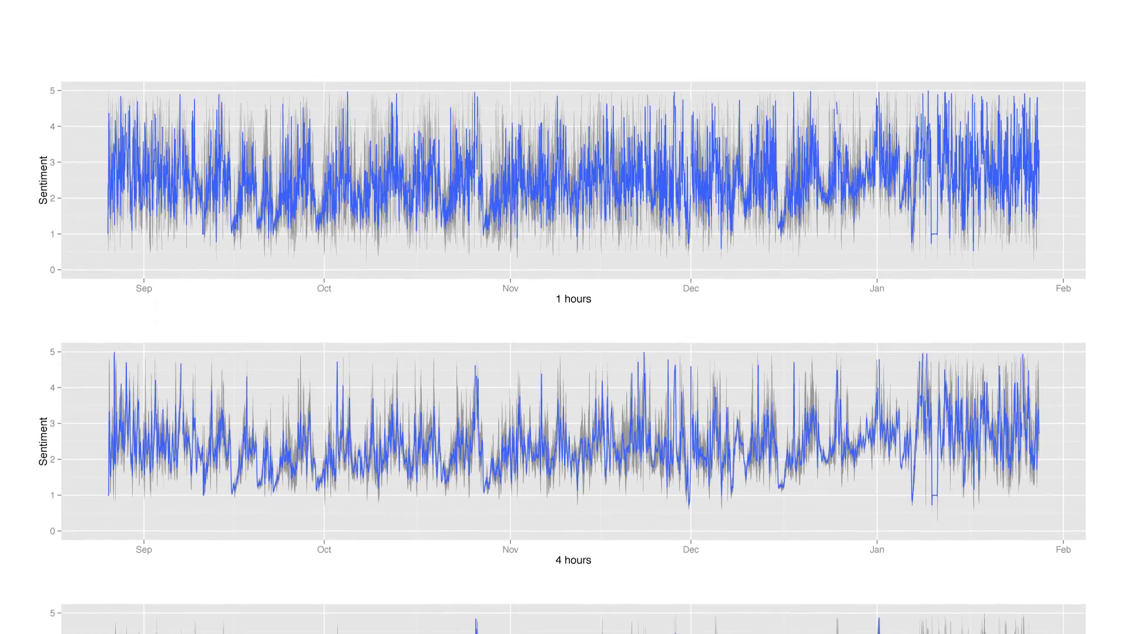
{"action": "scroll", "scroll_direction": "down", "scroll_amount": 3}
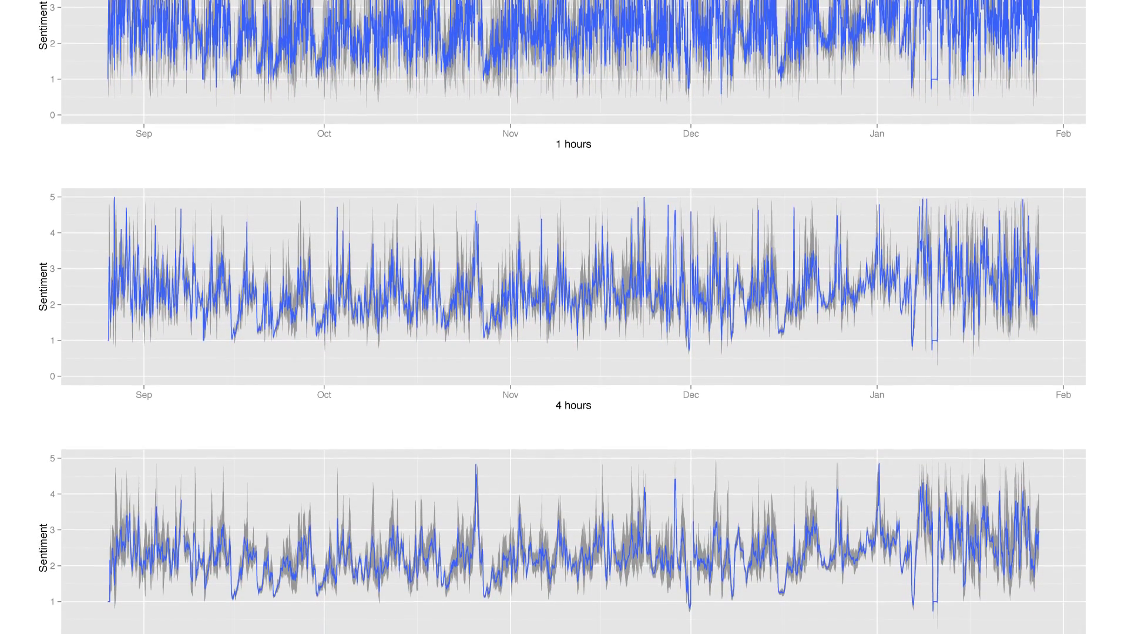
{"action": "scroll", "scroll_direction": "down", "scroll_amount": 3}
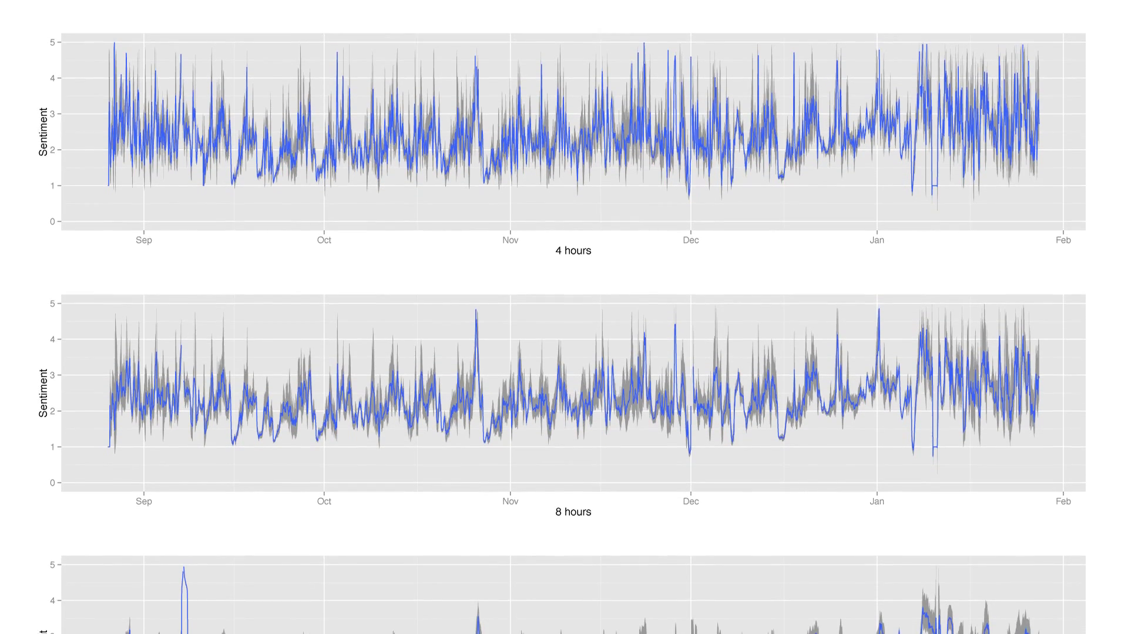
{"action": "scroll", "scroll_direction": "down", "scroll_amount": 3}
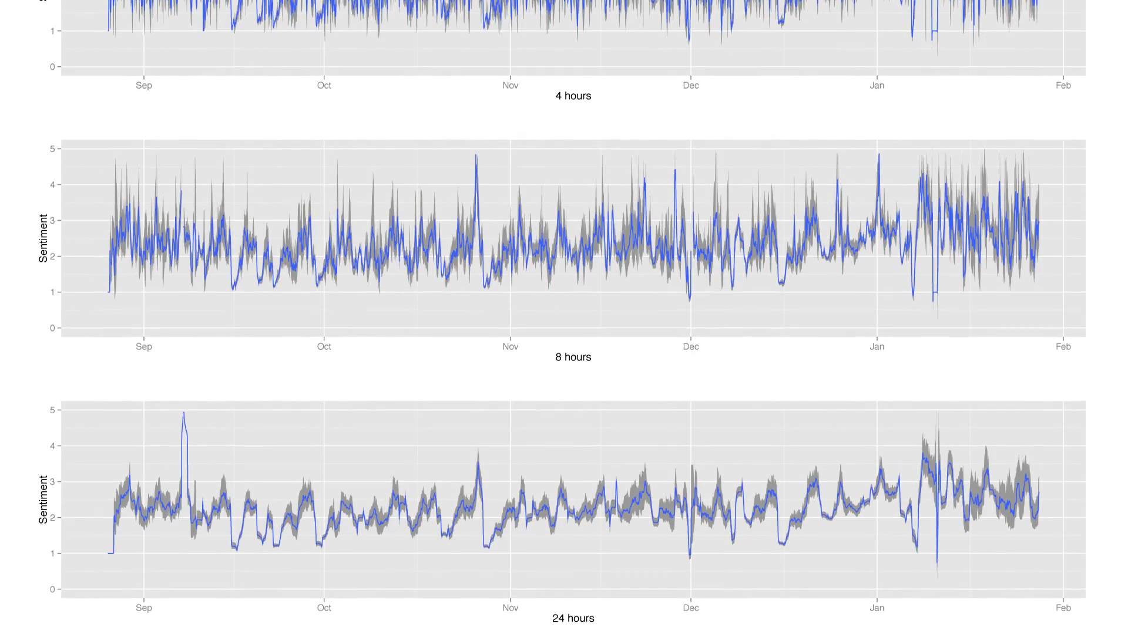
{"action": "scroll", "scroll_direction": "down", "scroll_amount": 3}
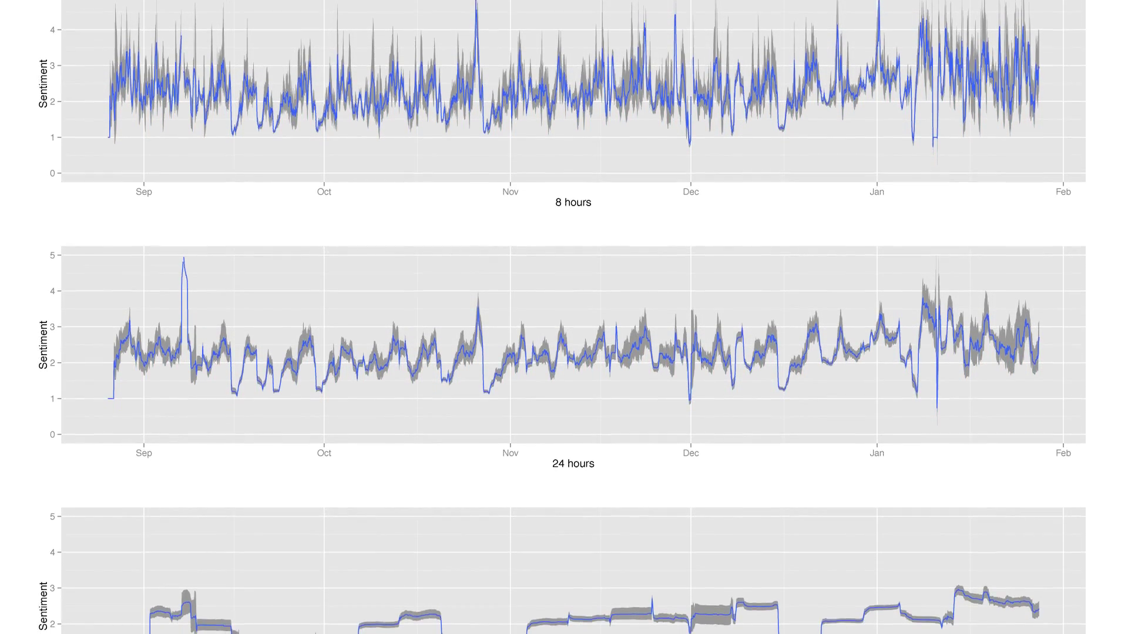
{"action": "scroll", "scroll_direction": "down", "scroll_amount": 3}
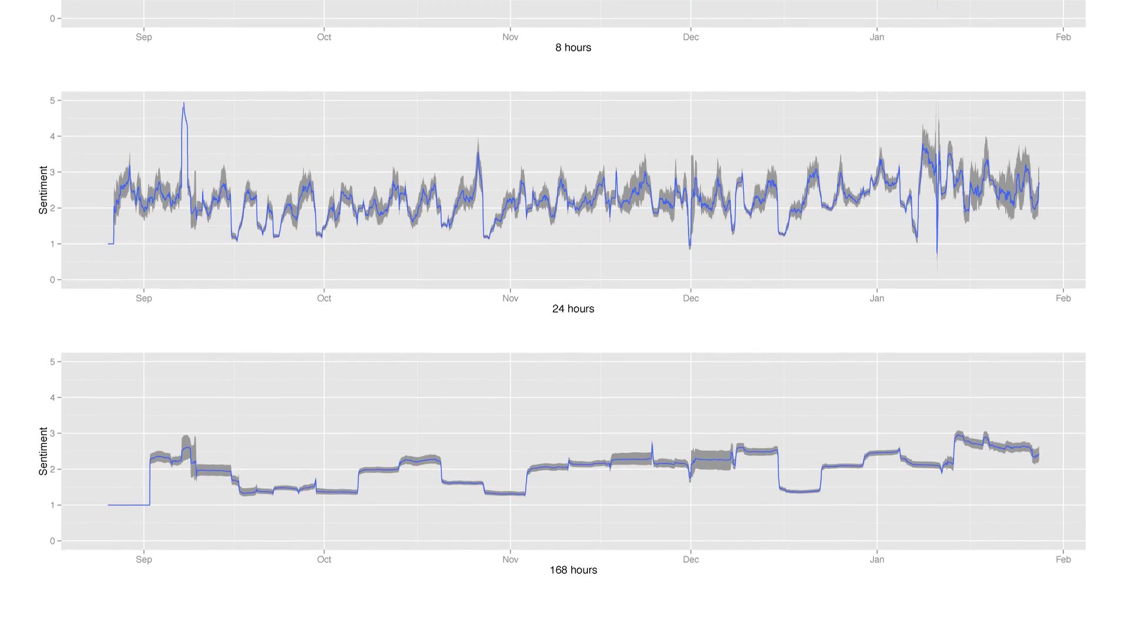
{"action": "scroll", "scroll_direction": "down", "scroll_amount": 3}
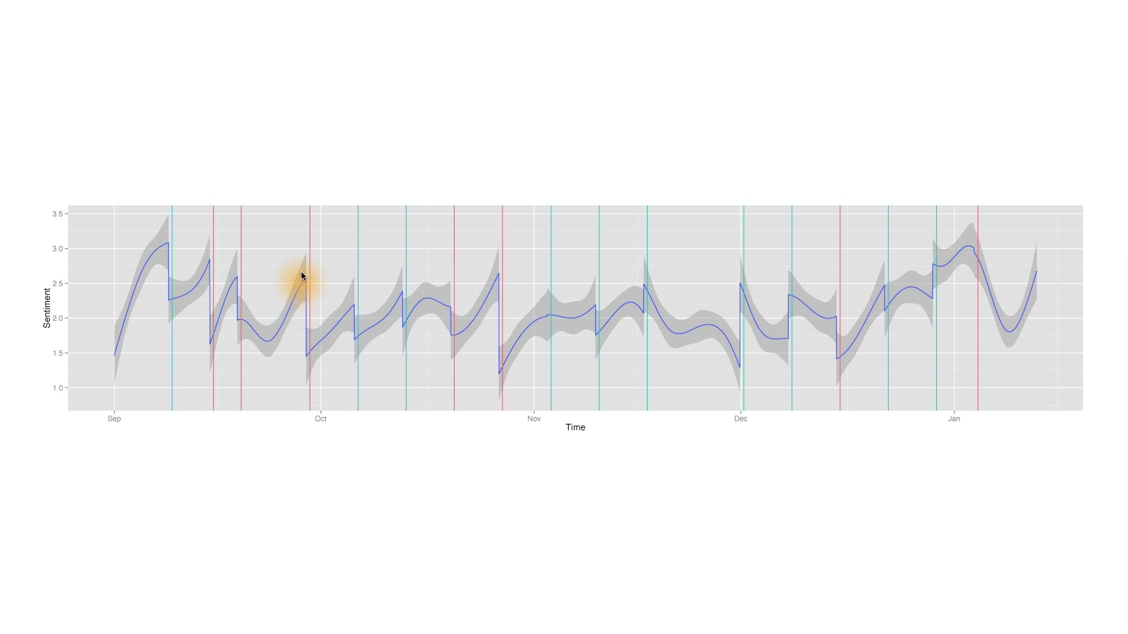
{"action": "mouse_move", "coordinate": [366, 342]}
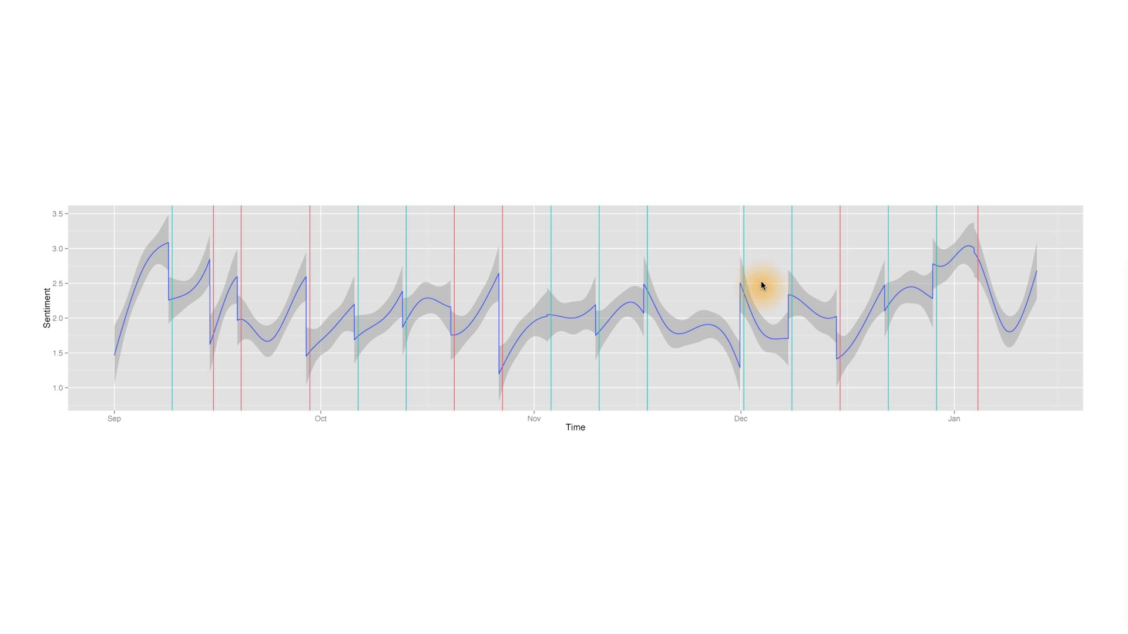
{"action": "mouse_move", "coordinate": [497, 391]}
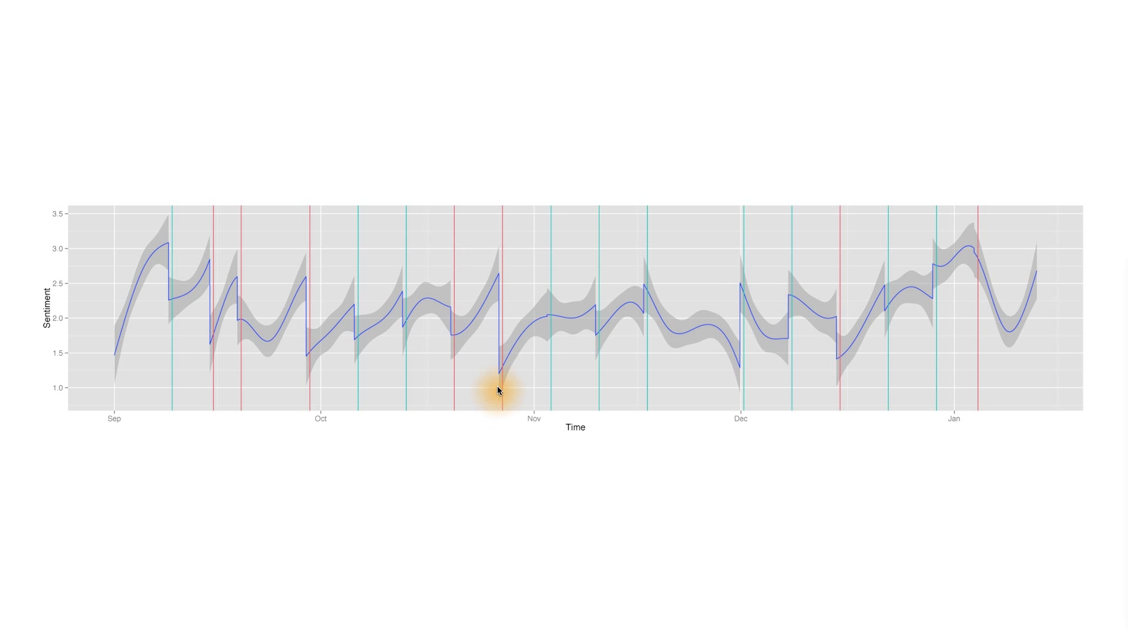